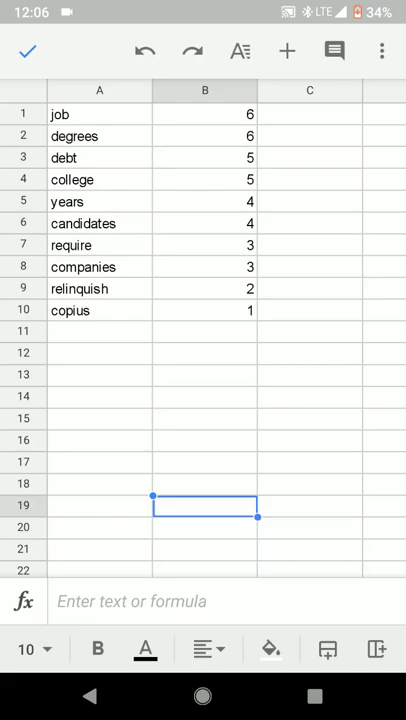
Step: Select cells B1 through B10 holding the ten counts in column B
{"action": "left_click", "coordinate": [204, 114]}
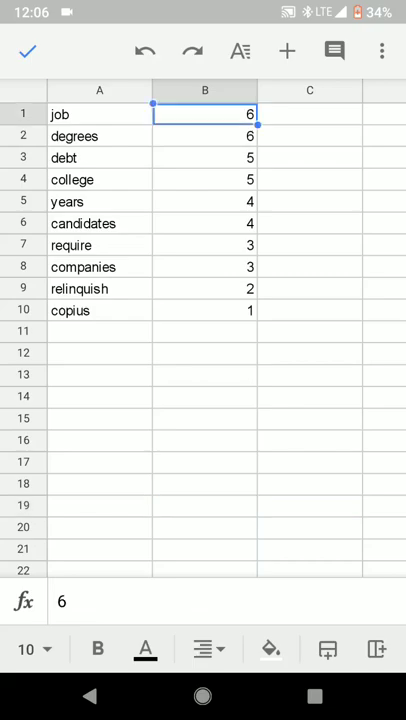
{"action": "left_click_drag", "start_coordinate": [204, 114], "coordinate": [204, 310]}
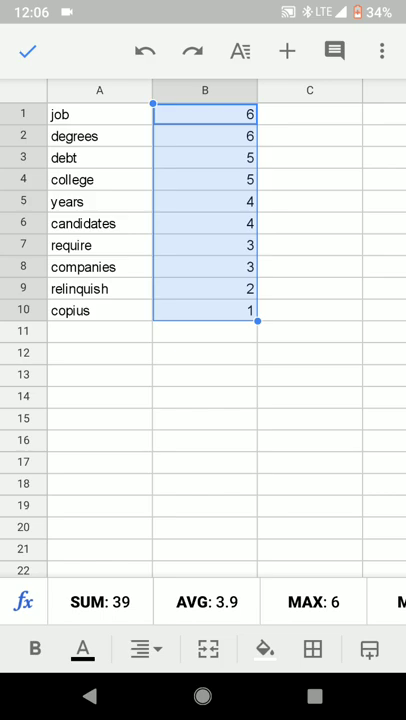
{"action": "left_click", "coordinate": [240, 52]}
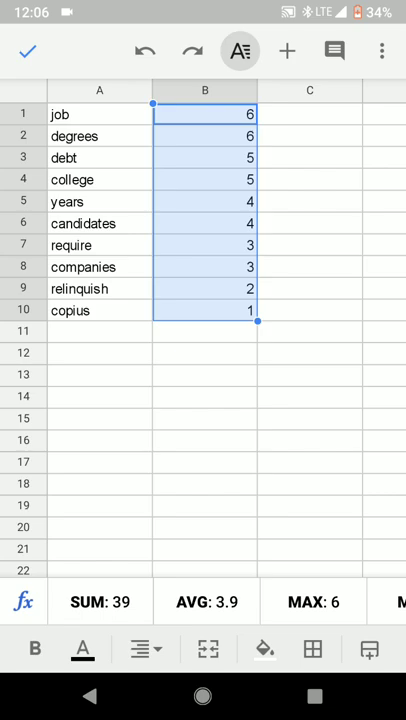
Step: Reach Conditional formatting from the Format panel and draft a new rule for B1:B10
{"action": "left_click", "coordinate": [240, 50]}
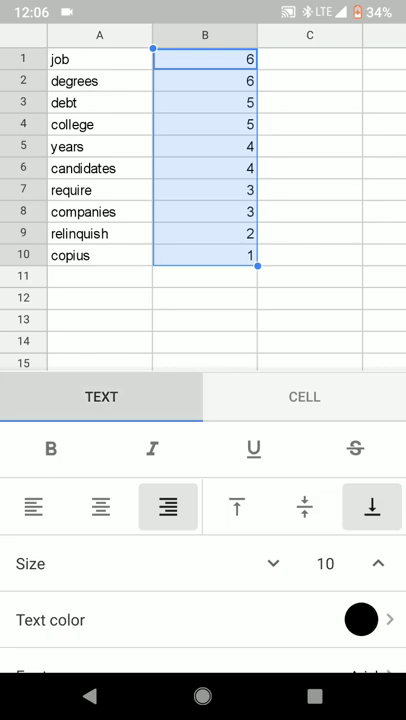
{"action": "left_click", "coordinate": [304, 396]}
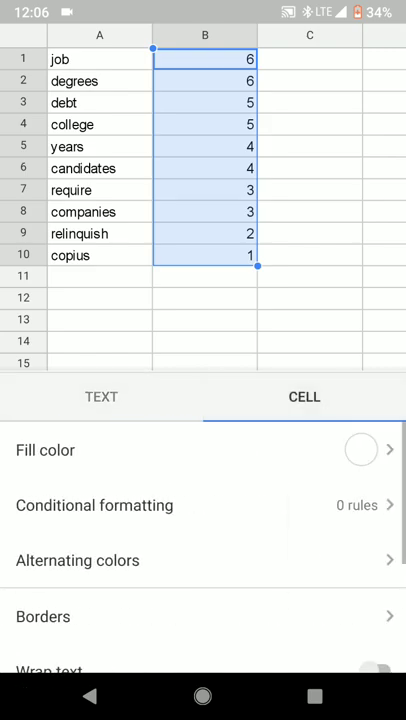
{"action": "left_click", "coordinate": [100, 396]}
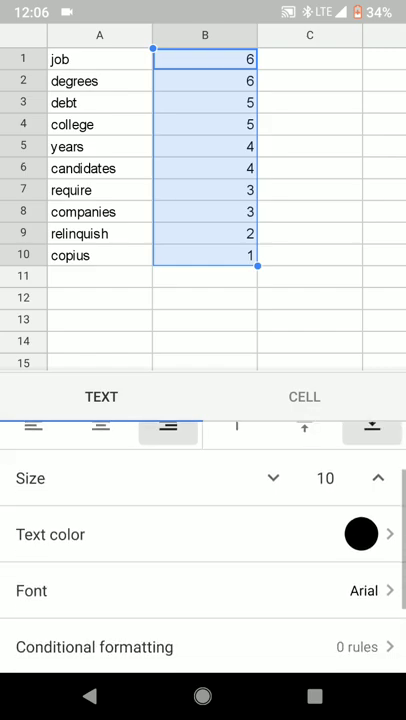
{"action": "scroll", "scroll_direction": "down", "scroll_amount": 3}
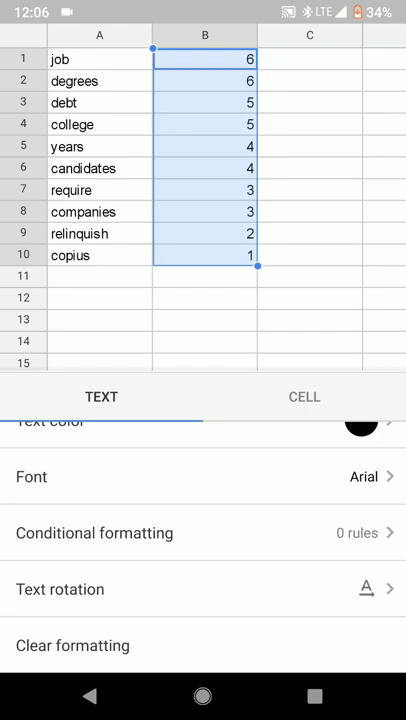
{"action": "left_click", "coordinate": [94, 532]}
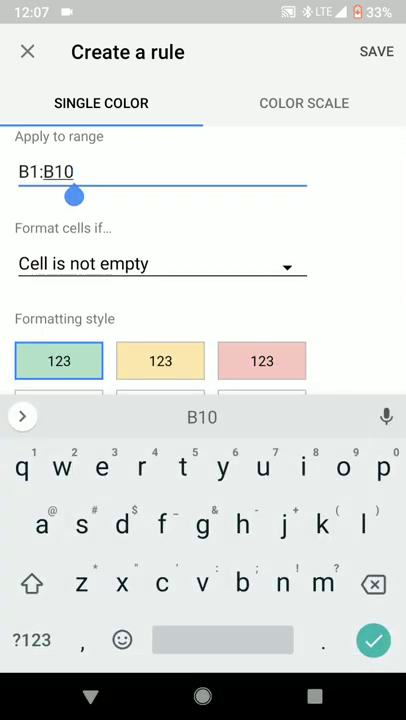
Step: Change the rule's condition from 'not empty' to 'Less than or equal to'
{"action": "left_click", "coordinate": [160, 264]}
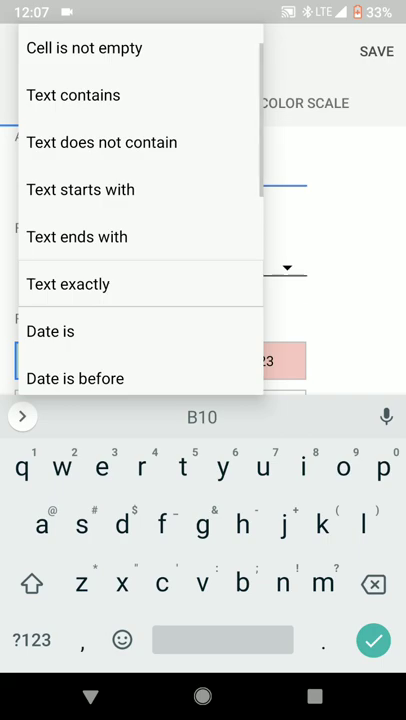
{"action": "scroll", "scroll_direction": "down", "scroll_amount": 3}
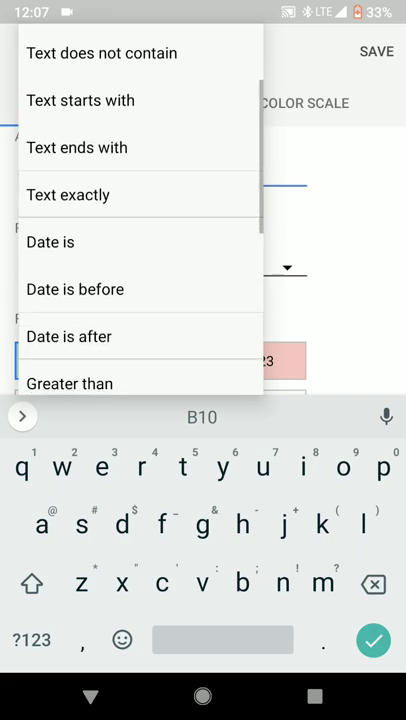
{"action": "scroll", "scroll_direction": "down", "scroll_amount": 3}
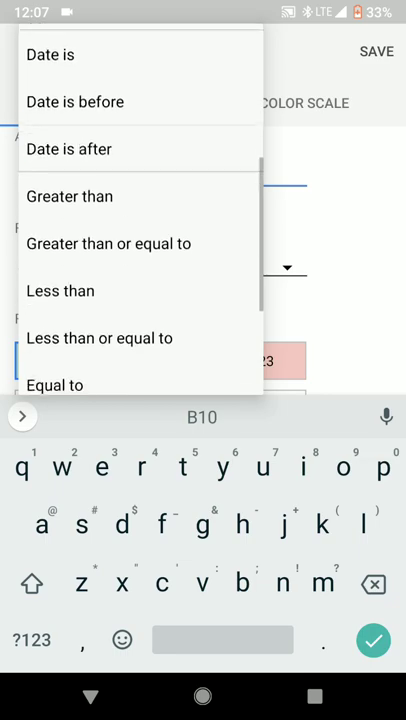
{"action": "scroll", "scroll_direction": "down", "scroll_amount": 3}
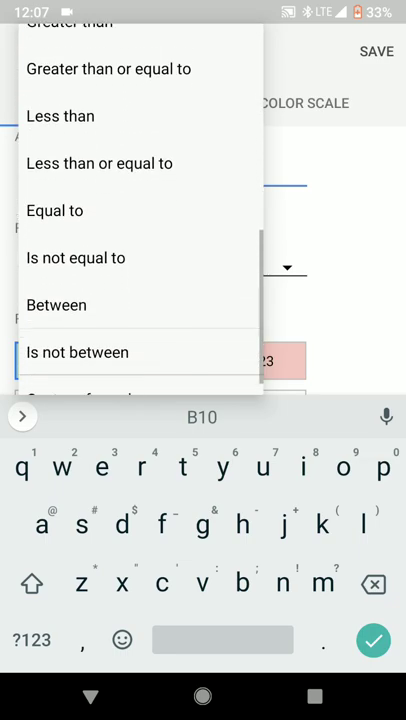
{"action": "scroll", "scroll_direction": "up", "scroll_amount": 3}
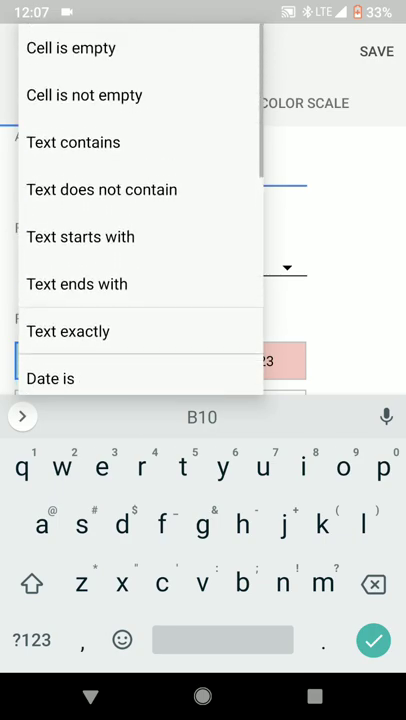
{"action": "scroll", "scroll_direction": "down", "scroll_amount": 3}
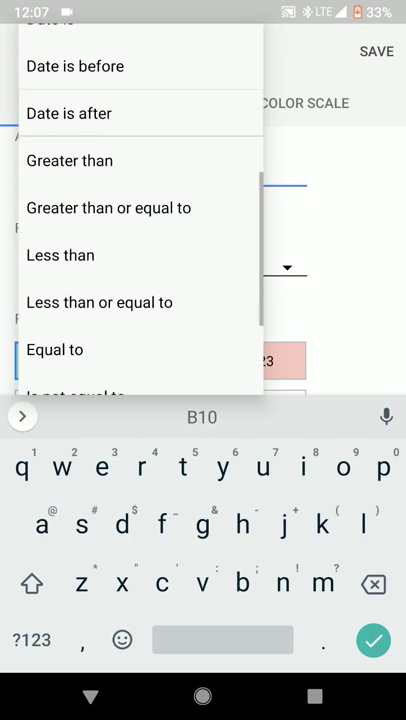
{"action": "left_click", "coordinate": [100, 302]}
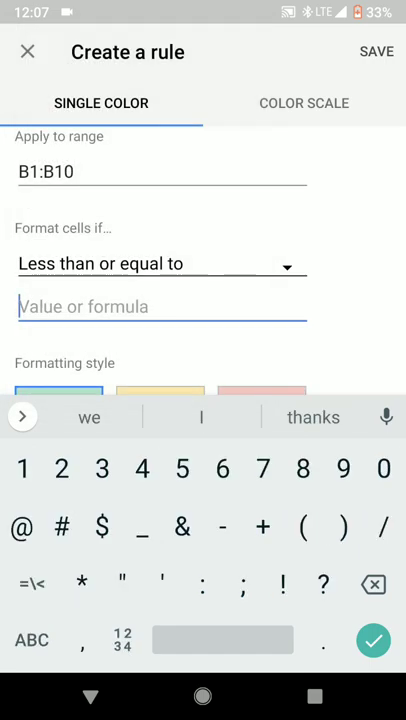
Step: Enter 2 as the comparison value and reach the custom fill colour choices
{"action": "type", "text": "2"}
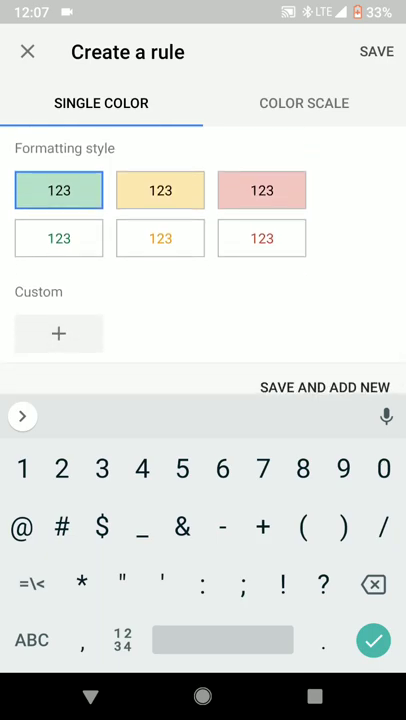
{"action": "type", "text": "2"}
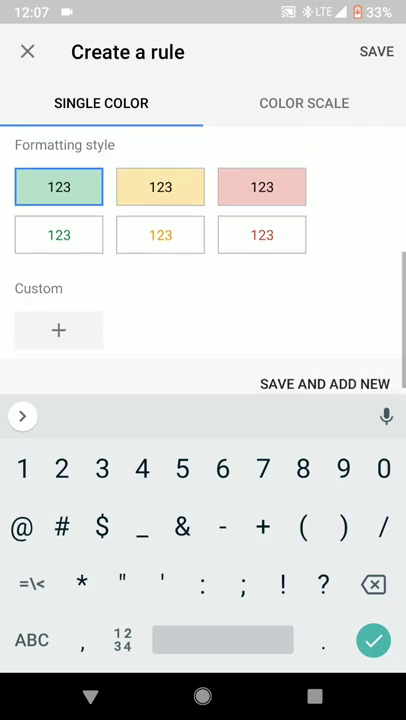
{"action": "scroll", "scroll_direction": "up", "scroll_amount": 3}
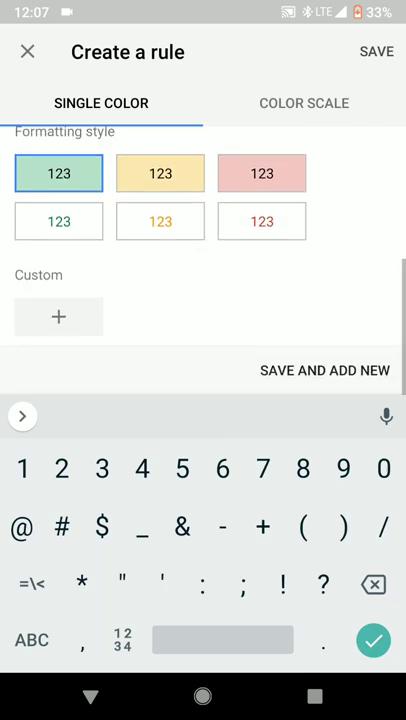
{"action": "type", "text": "2"}
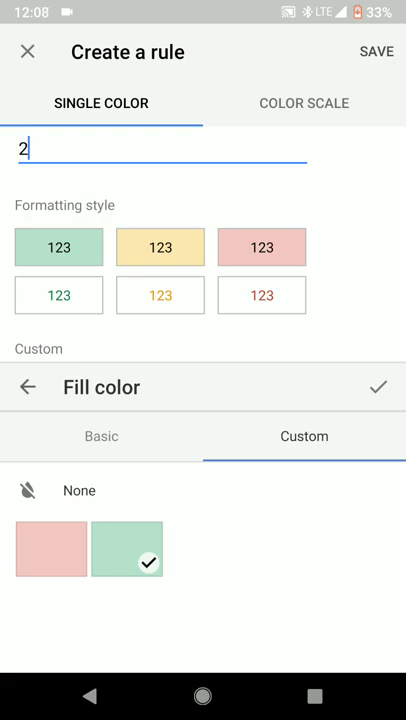
Step: Pick the dark burnt-orange shade from the basic palette, then save and start another rule
{"action": "left_click", "coordinate": [100, 436]}
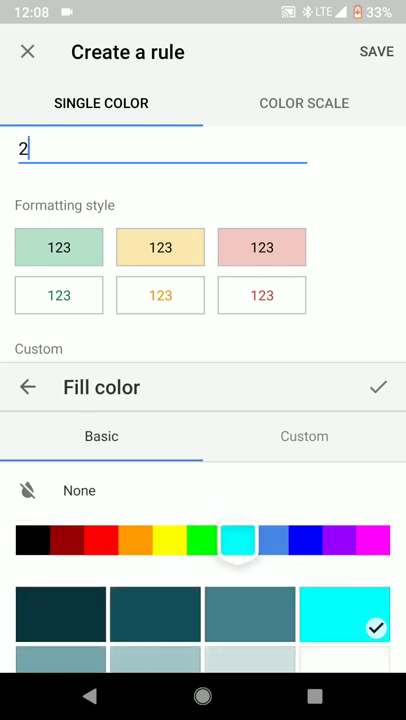
{"action": "scroll", "scroll_direction": "up", "scroll_amount": 3}
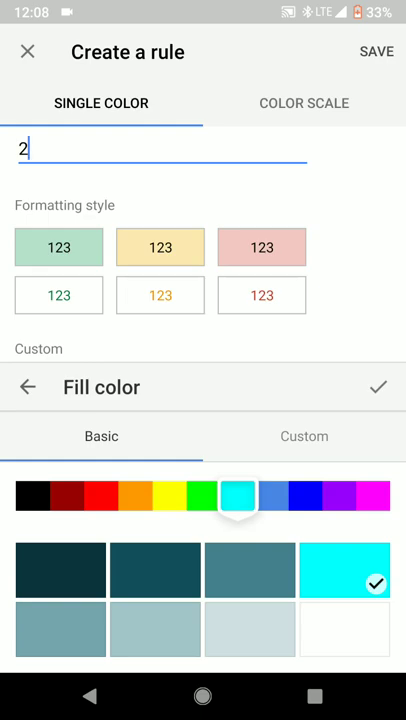
{"action": "left_click", "coordinate": [136, 496]}
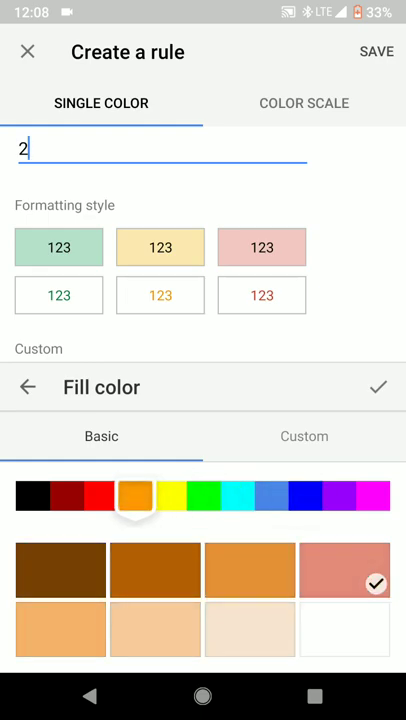
{"action": "left_click", "coordinate": [156, 570]}
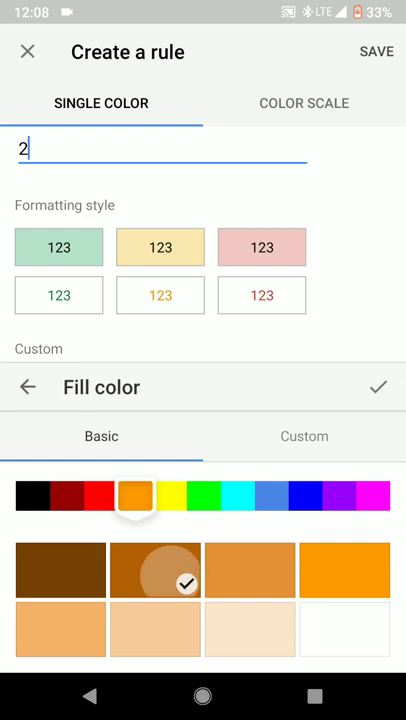
{"action": "left_click", "coordinate": [156, 568]}
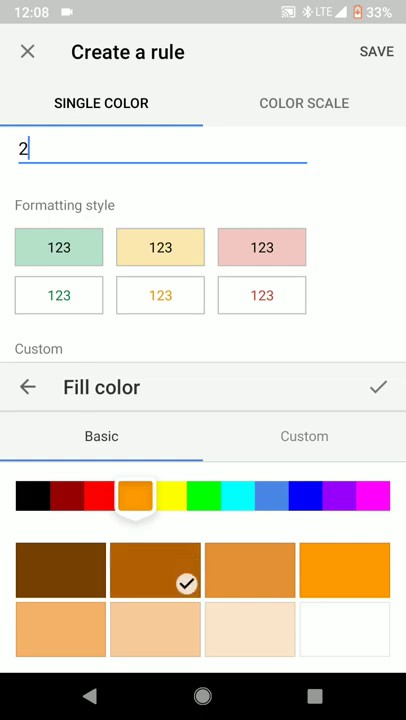
{"action": "left_click", "coordinate": [378, 388]}
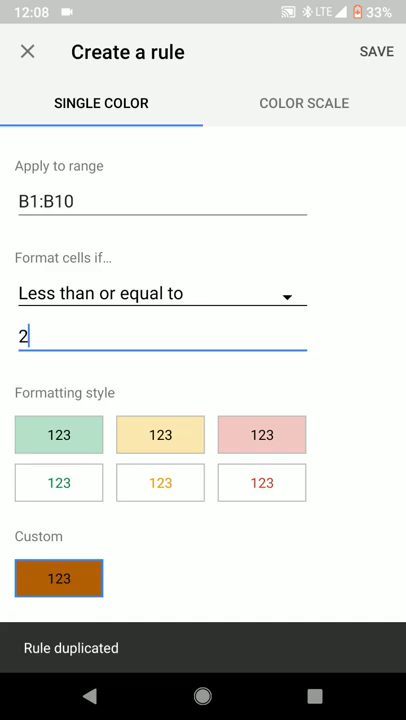
Step: Set the second rule to 'Greater than or equal to' 3 with the yellow style and save it
{"action": "left_click", "coordinate": [160, 292]}
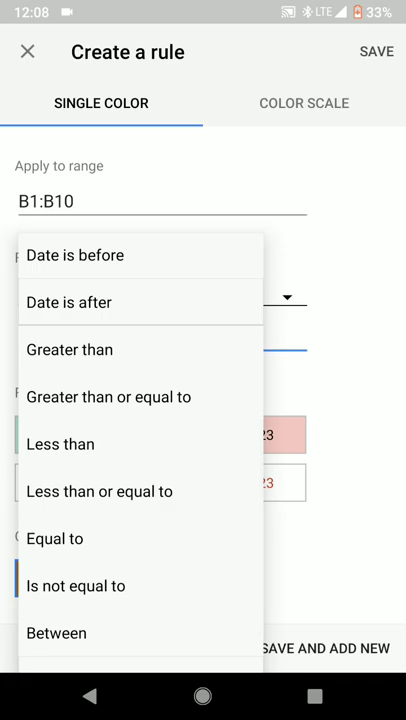
{"action": "scroll", "scroll_direction": "down", "scroll_amount": 3}
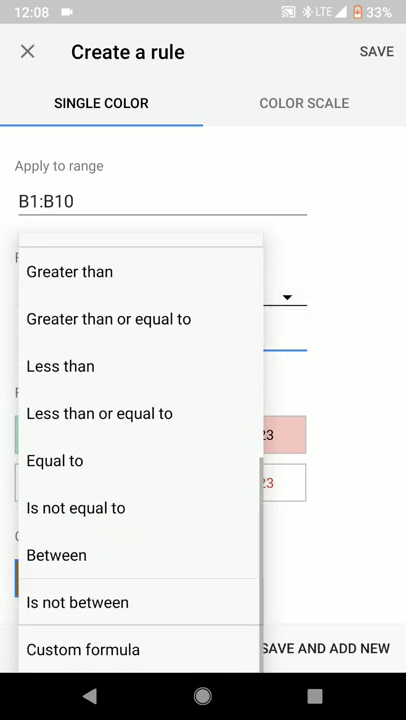
{"action": "left_click", "coordinate": [108, 318]}
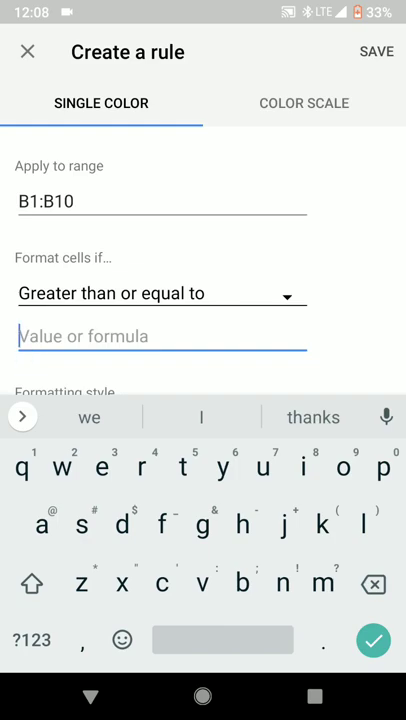
{"action": "type", "text": "3"}
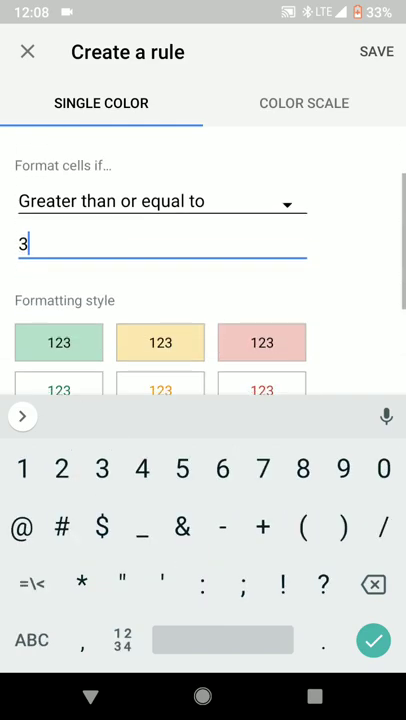
{"action": "scroll", "scroll_direction": "up", "scroll_amount": 3}
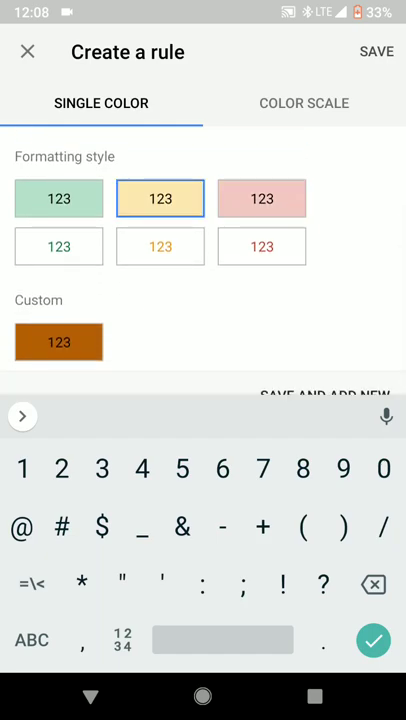
{"action": "scroll", "scroll_direction": "up", "scroll_amount": 3}
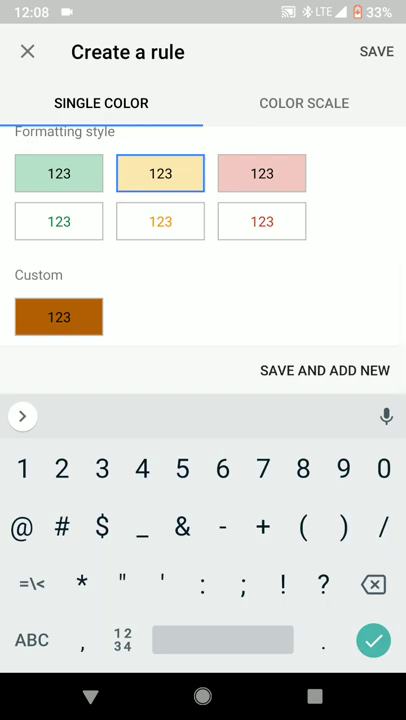
{"action": "left_click", "coordinate": [376, 52]}
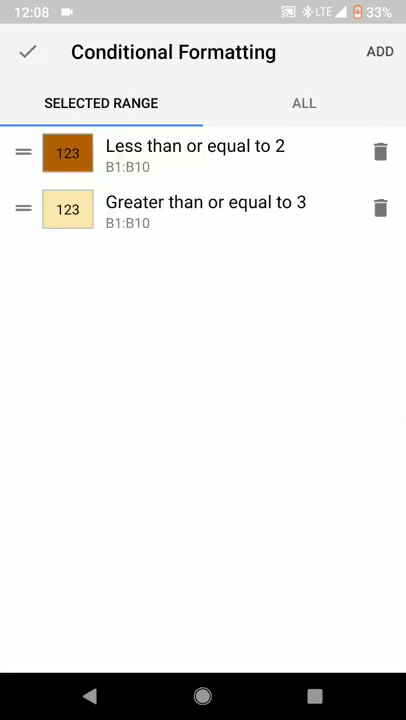